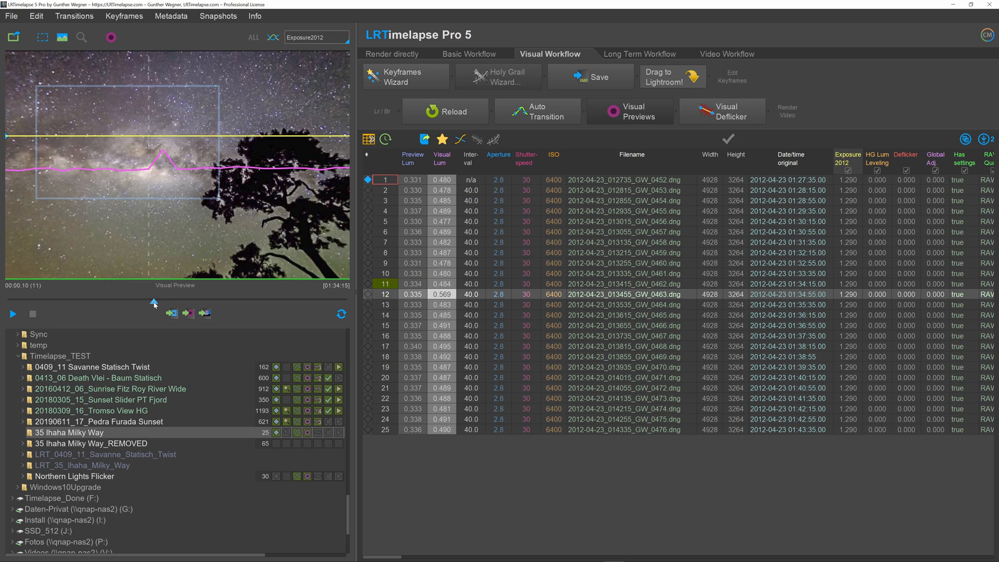
- Fill the Dehaze value of 80 downwards across all frames of the sequence
left_click(187, 313)
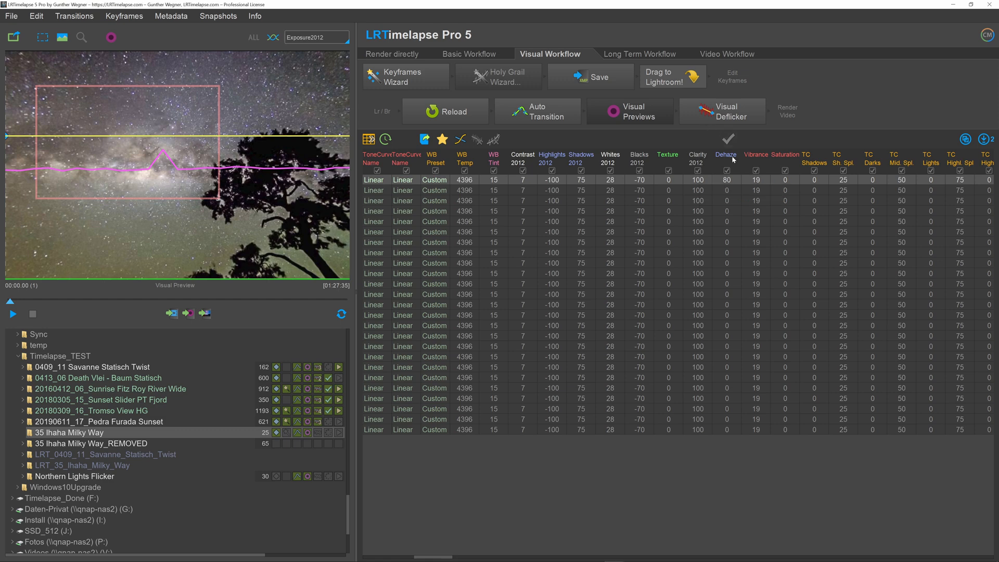
right_click(725, 159)
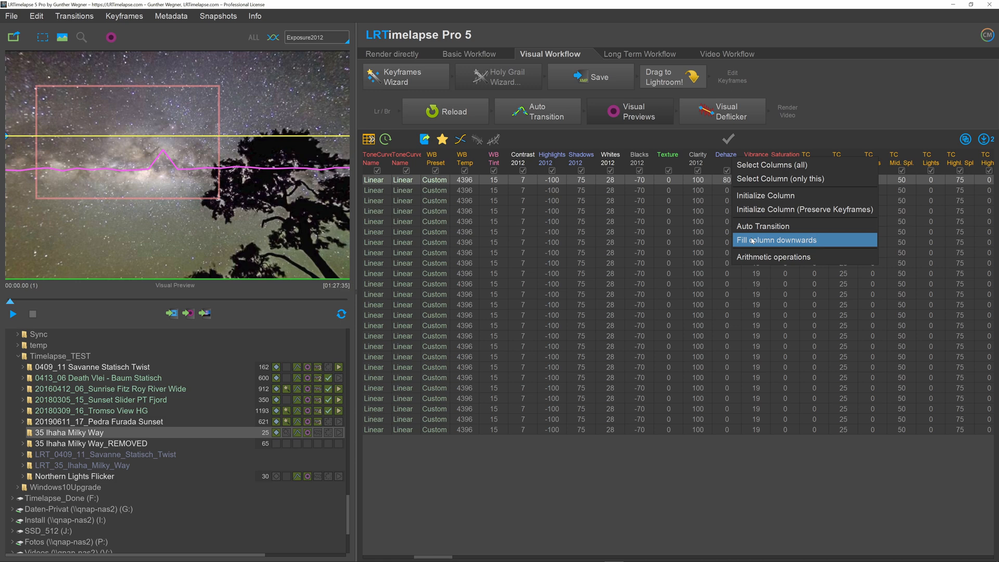
left_click(777, 240)
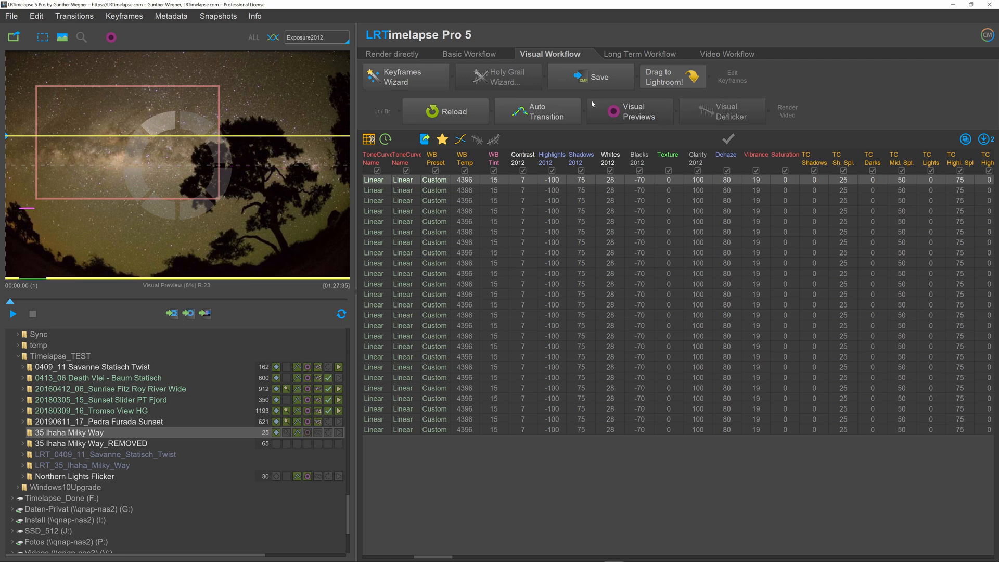
- Rebuild the visual previews to reflect the Dehaze 80 change
left_click(386, 138)
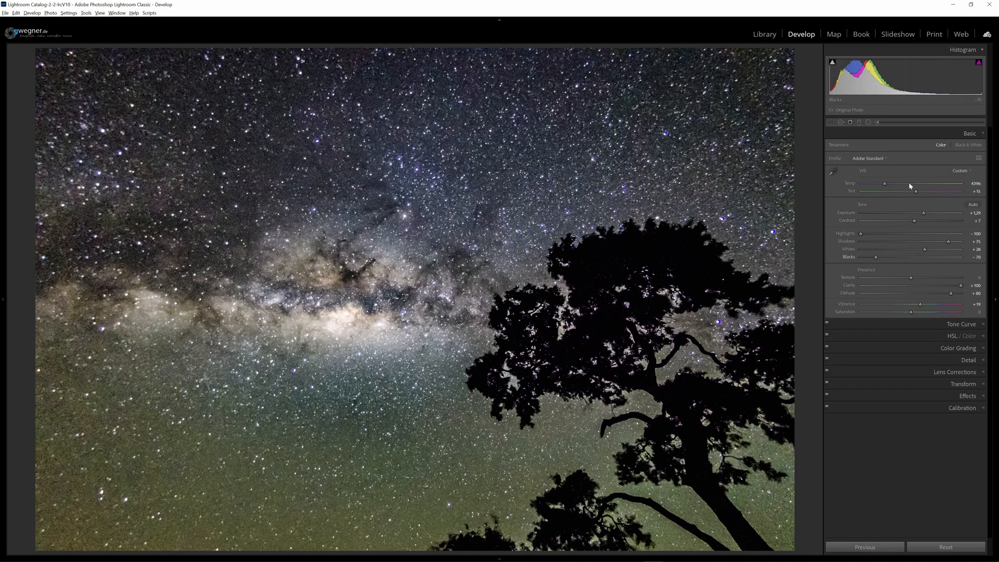
- Show the profile list from the Basic panel's Adobe Standard dropdown
left_click(868, 158)
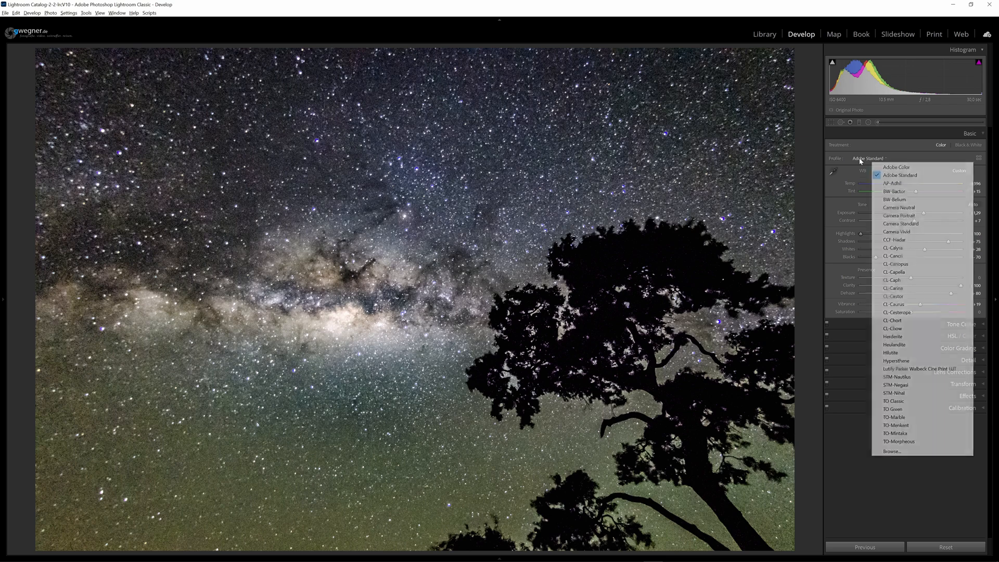